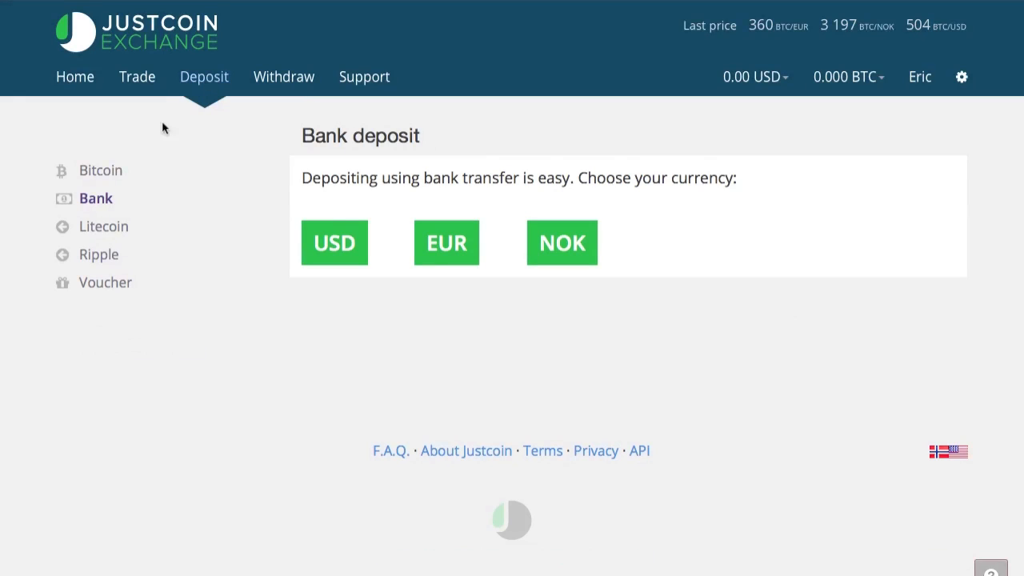
# - Show the Ripple deposit form with Justcoin's Ripple account and destination tag
pyautogui.click(100, 254)
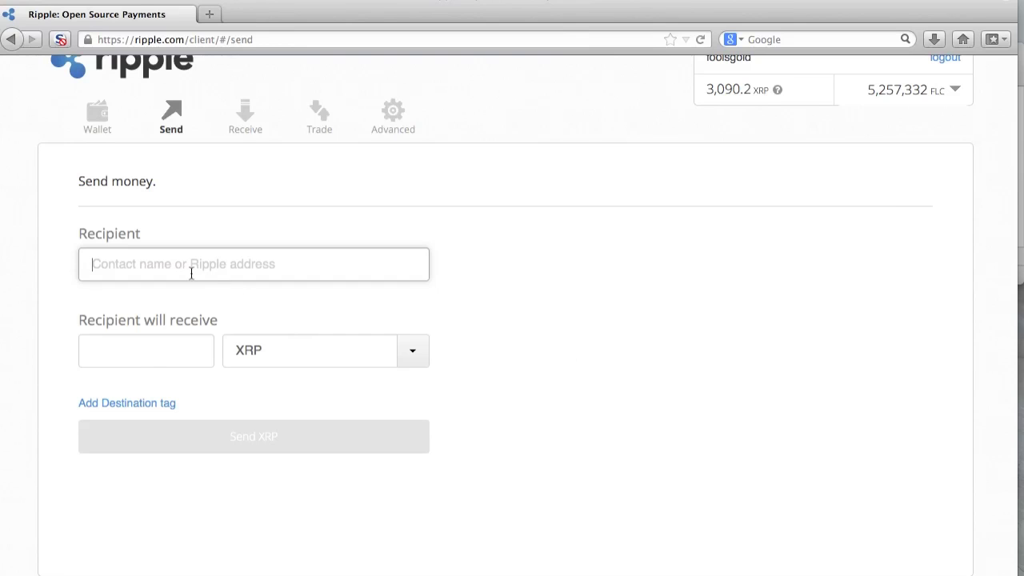
pyautogui.write('rJHygWcTLVpSXkowott6kzgZU6viQSVYM1')
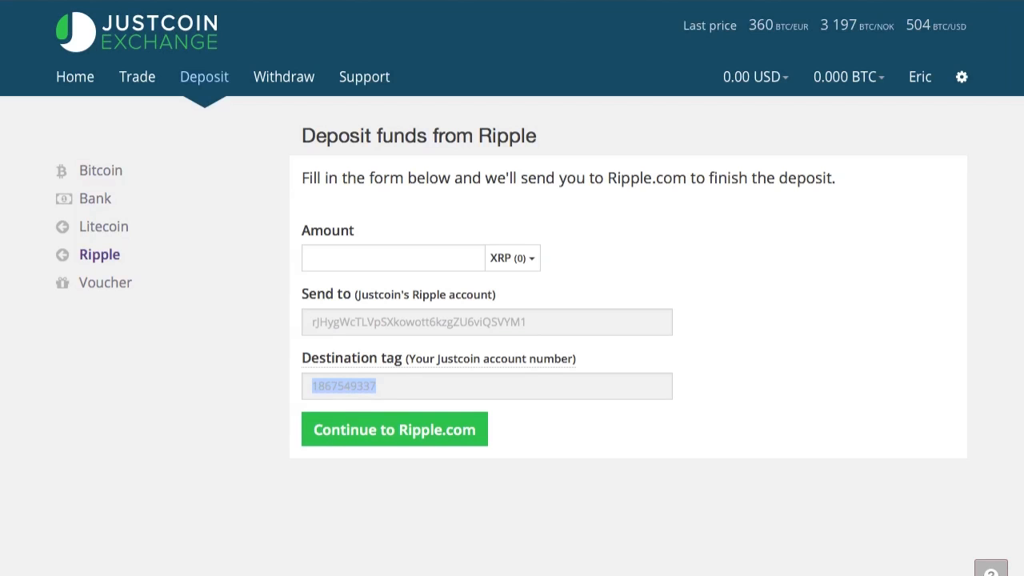
pyautogui.click(394, 429)
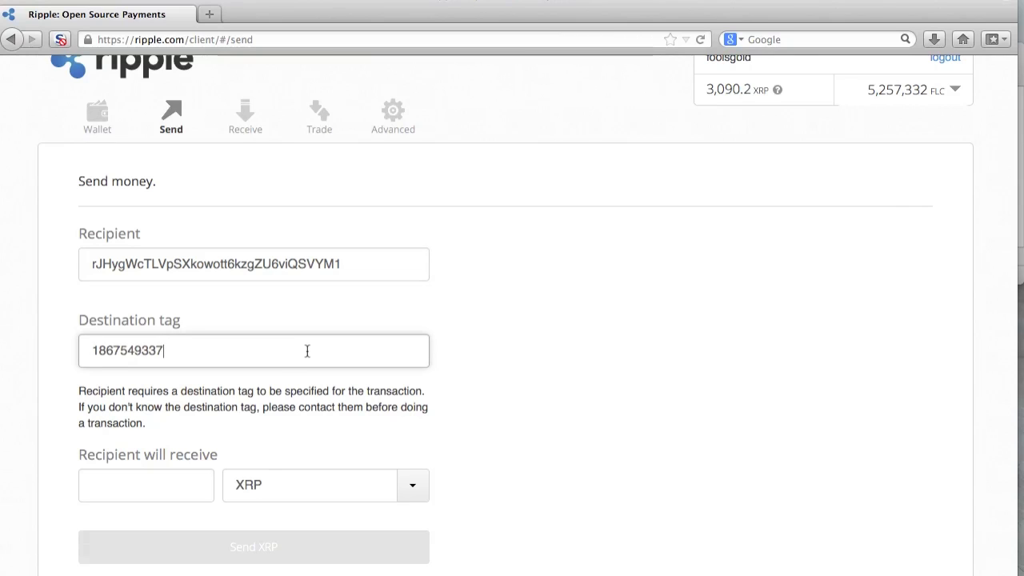
pyautogui.moveTo(139, 490)
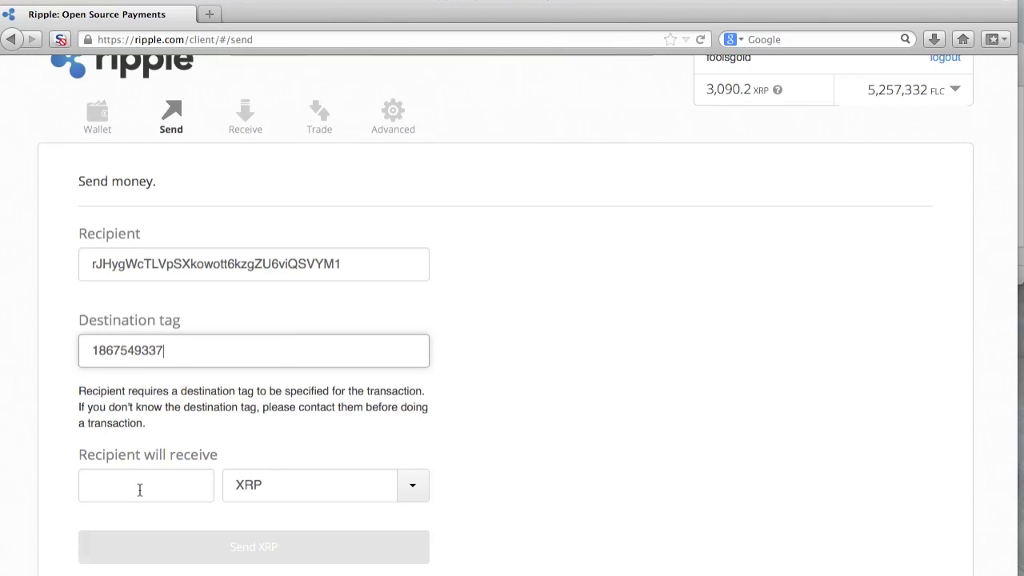
pyautogui.write('30')
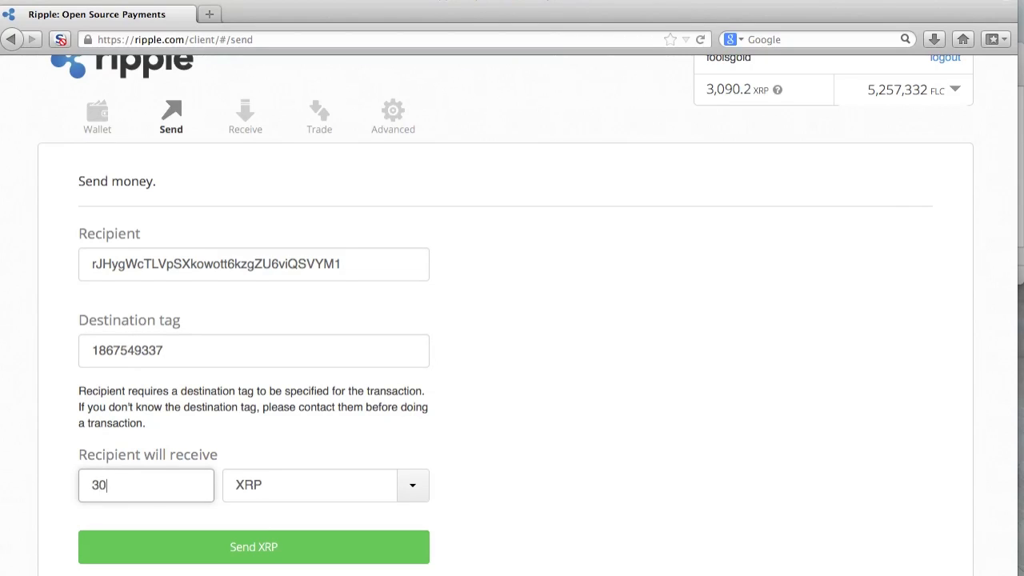
pyautogui.write('0')
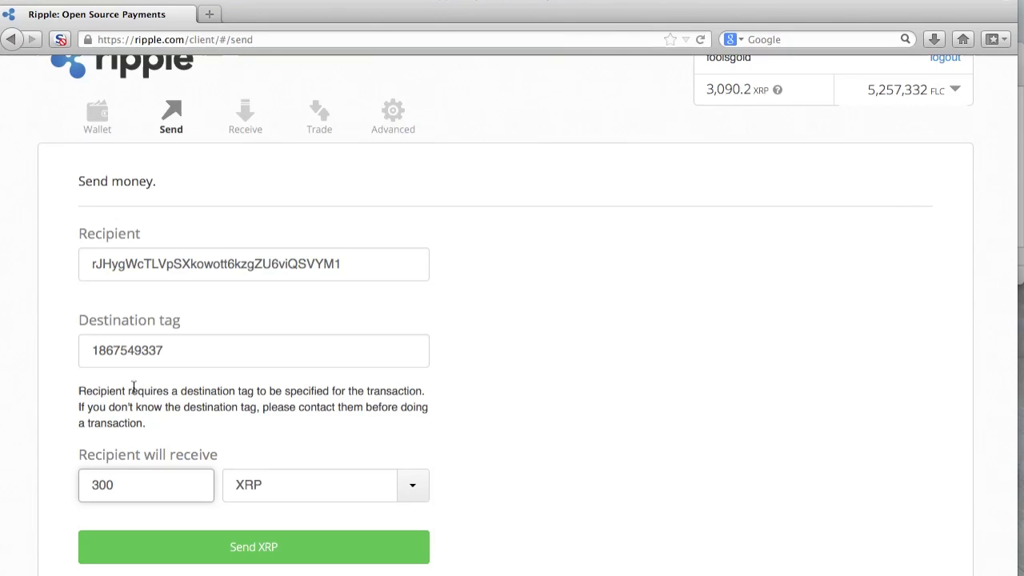
pyautogui.scroll(-3)
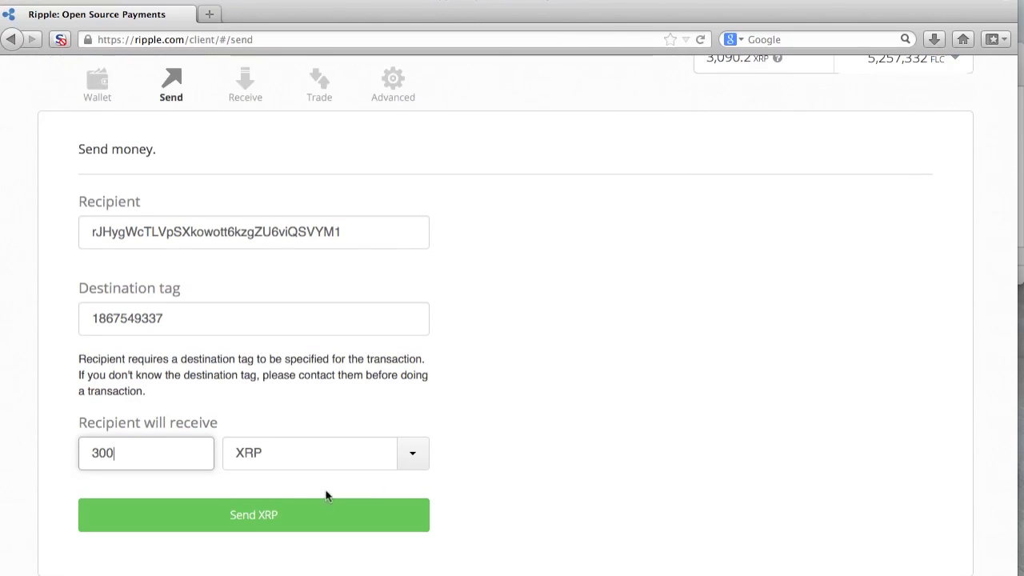
pyautogui.click(253, 515)
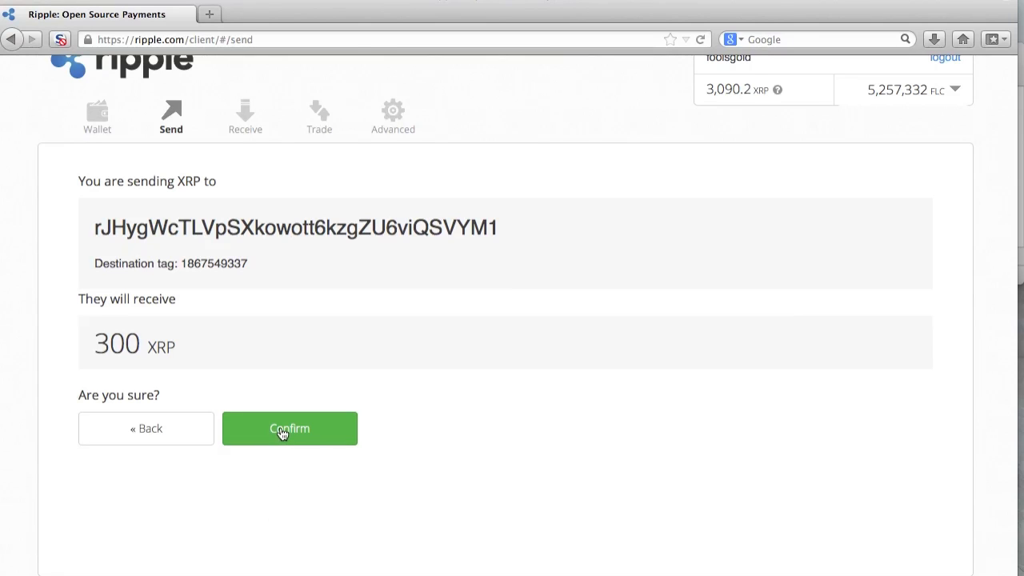
pyautogui.click(290, 427)
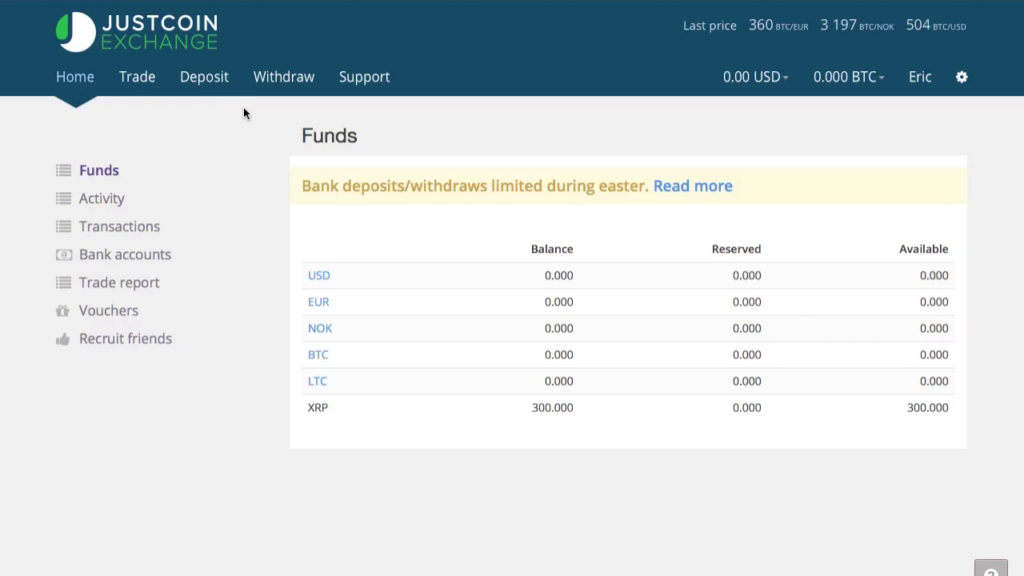
pyautogui.moveTo(495, 410)
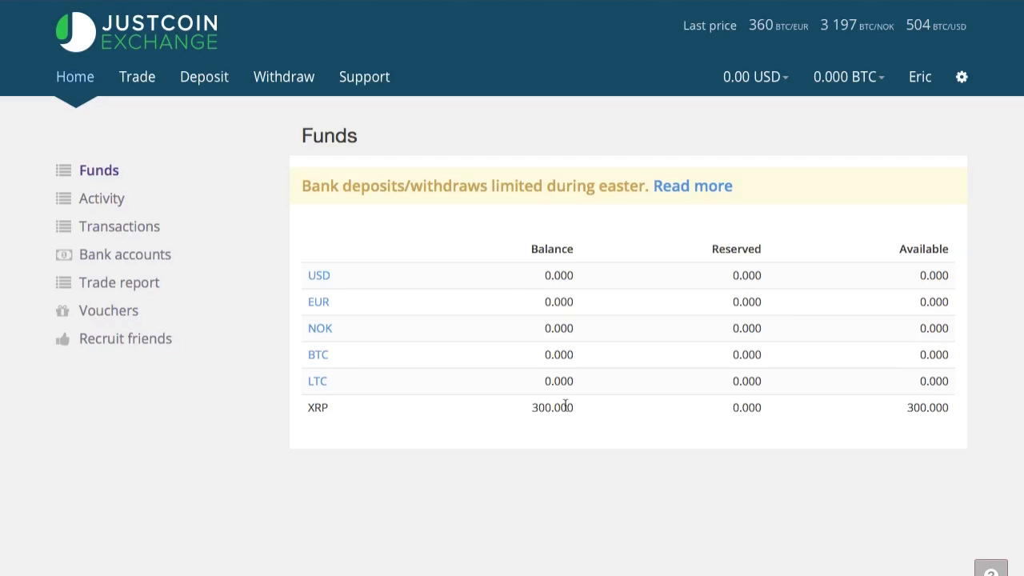
# - With 300 XRP showing in Funds, go to the Trade page
pyautogui.click(137, 76)
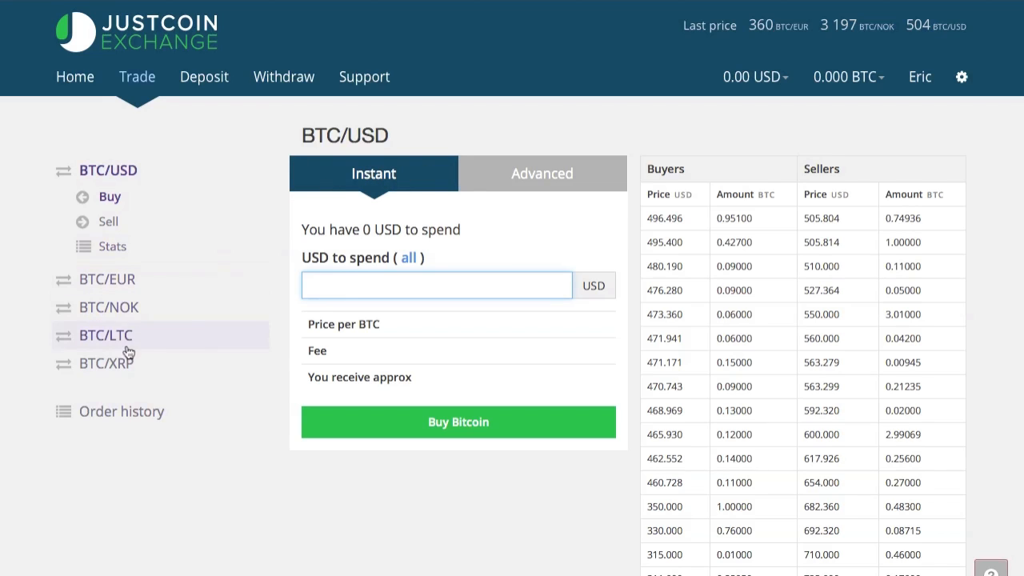
# - On the BTC/XRP market, spend 300 XRP to buy about 0.004 BTC and confirm the order
pyautogui.click(107, 362)
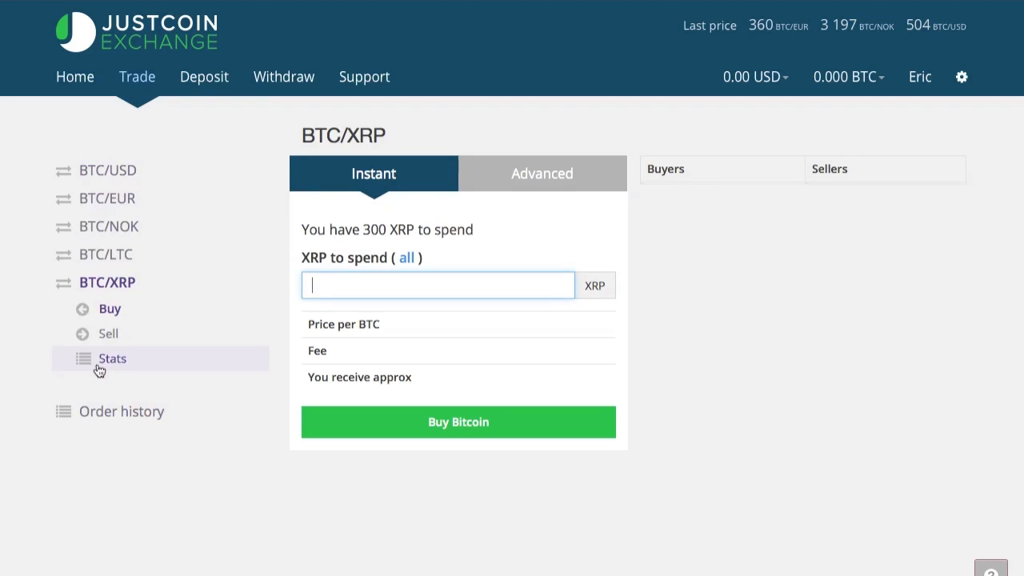
pyautogui.click(112, 358)
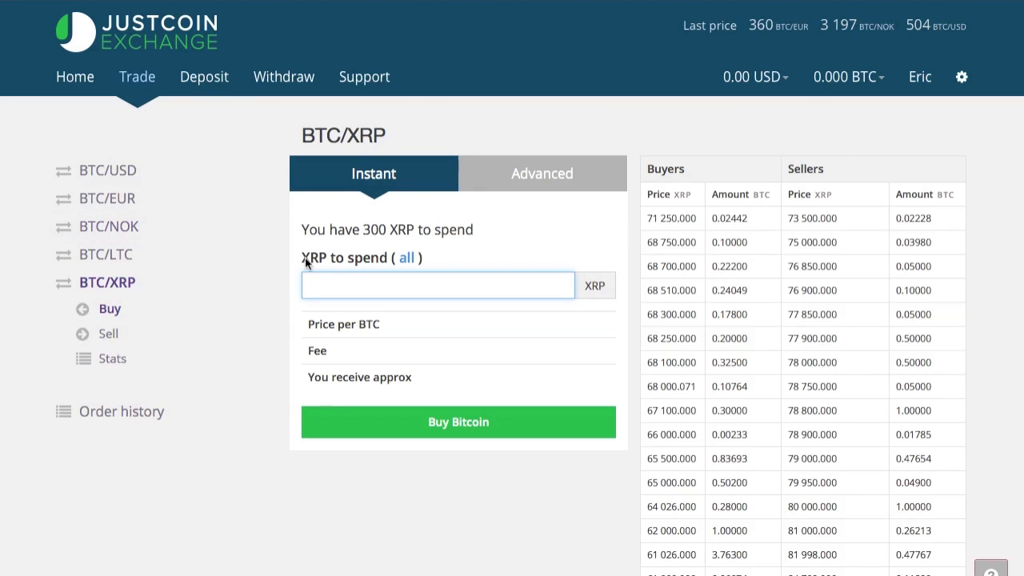
pyautogui.write('300')
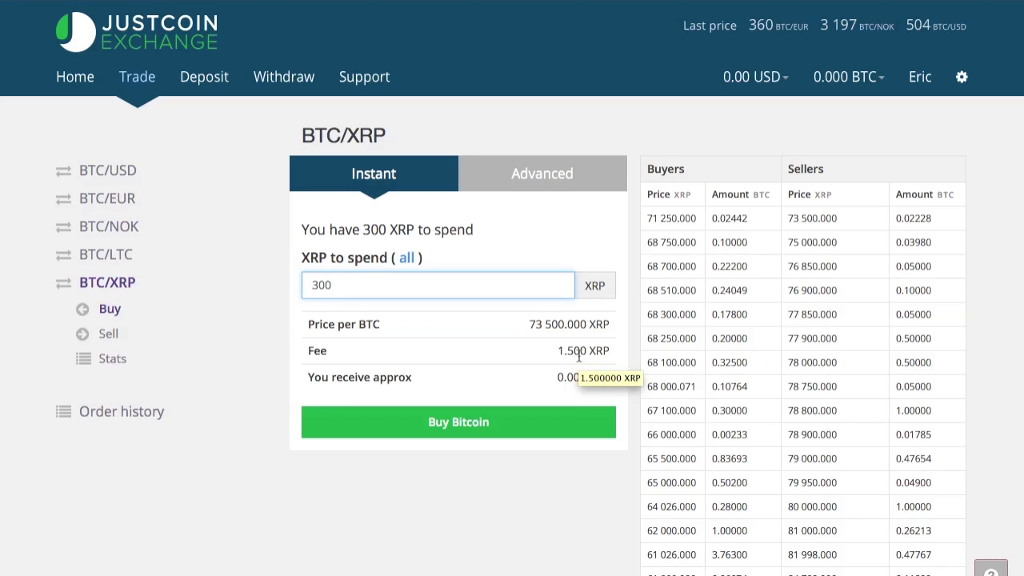
pyautogui.moveTo(569, 341)
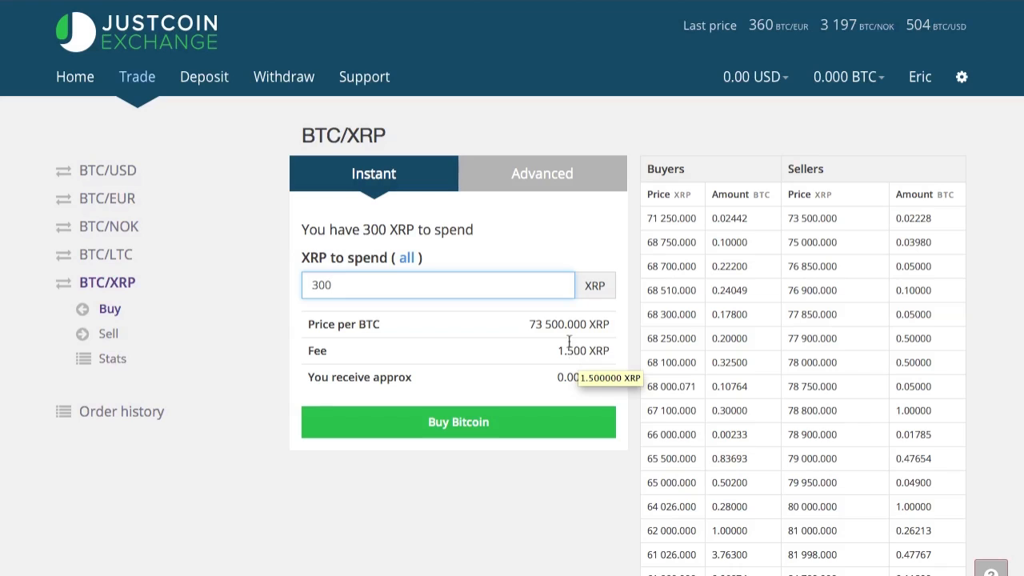
pyautogui.moveTo(509, 412)
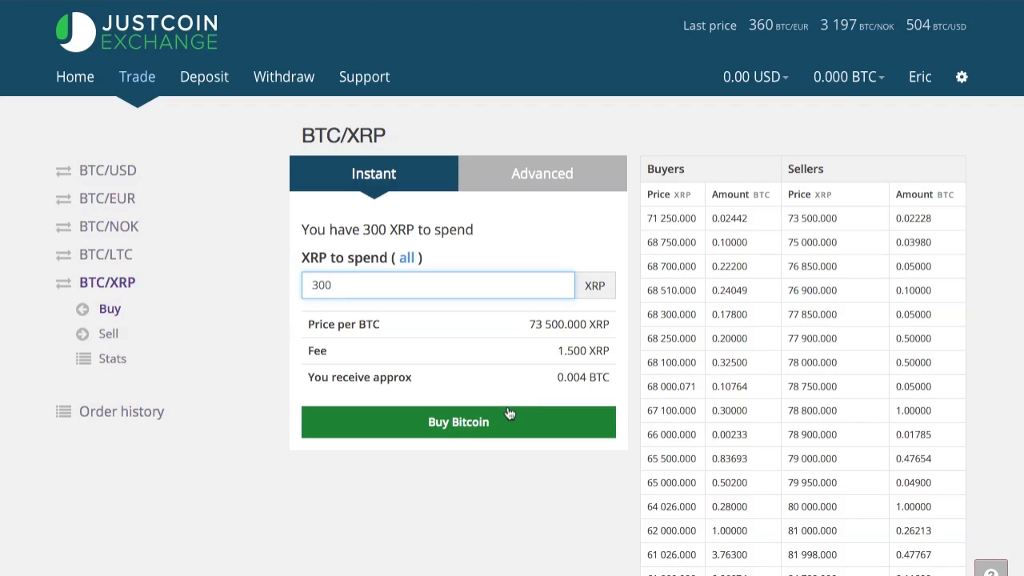
pyautogui.moveTo(472, 424)
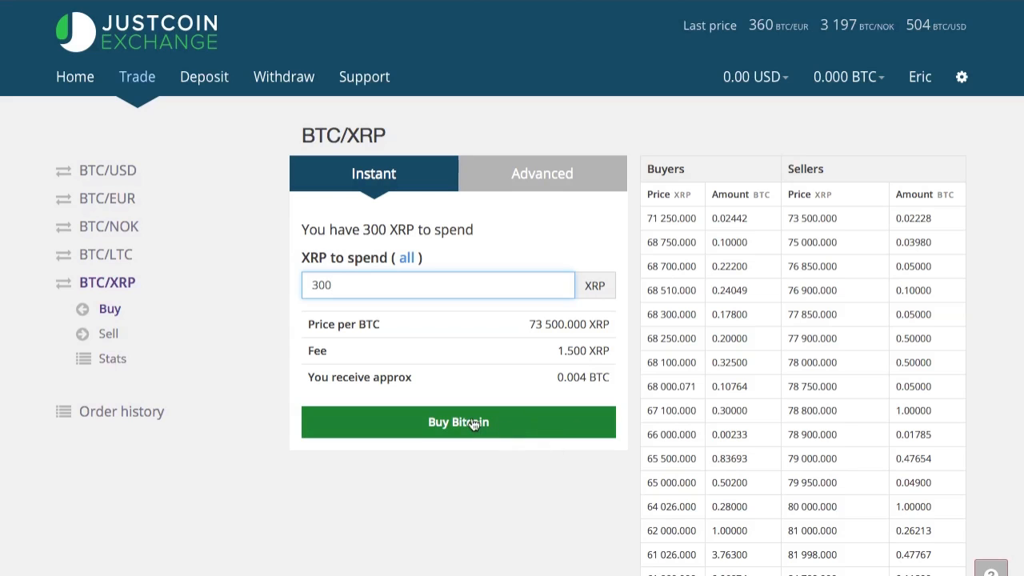
pyautogui.click(458, 422)
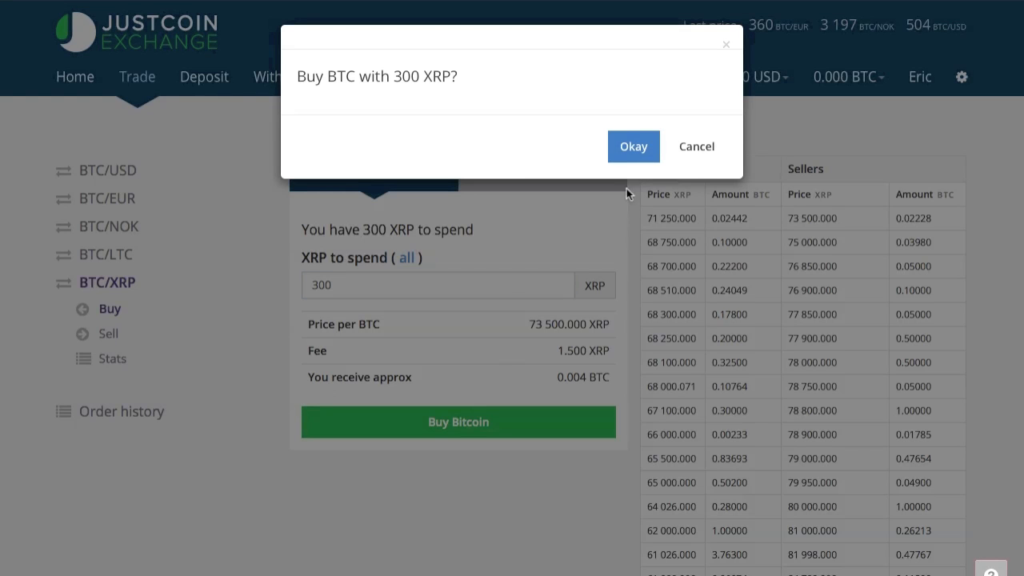
pyautogui.click(634, 145)
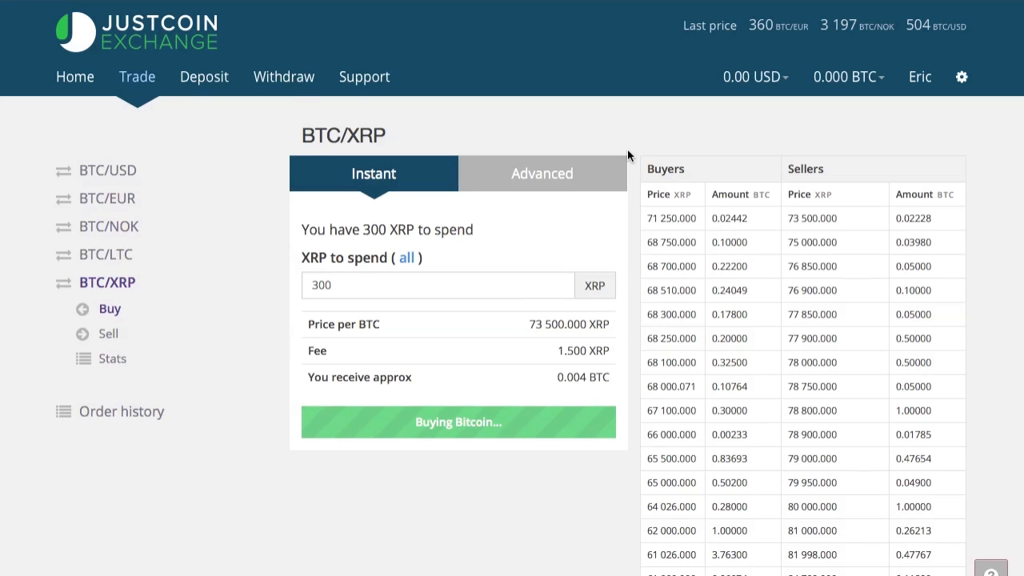
pyautogui.click(283, 76)
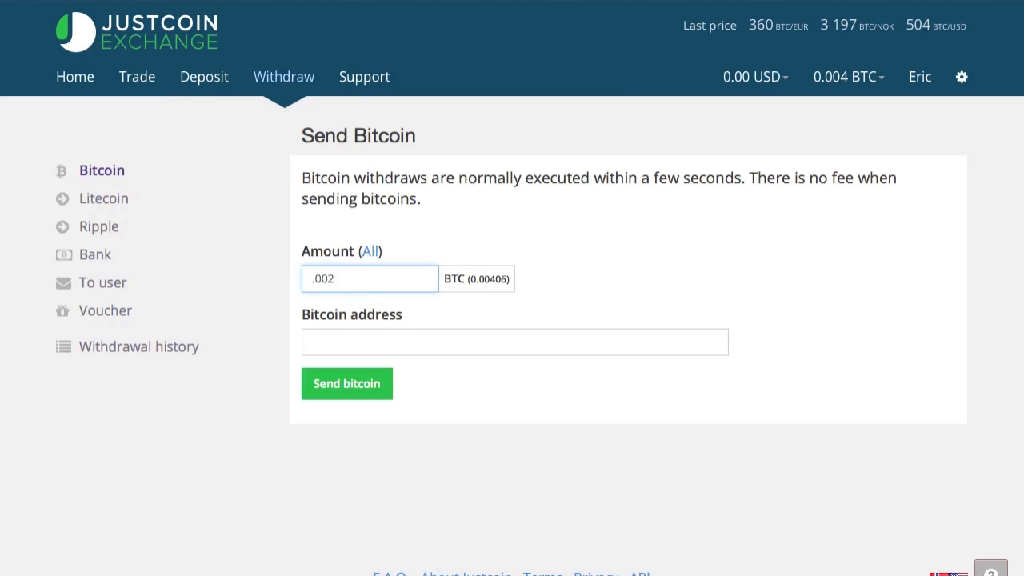
pyautogui.click(514, 342)
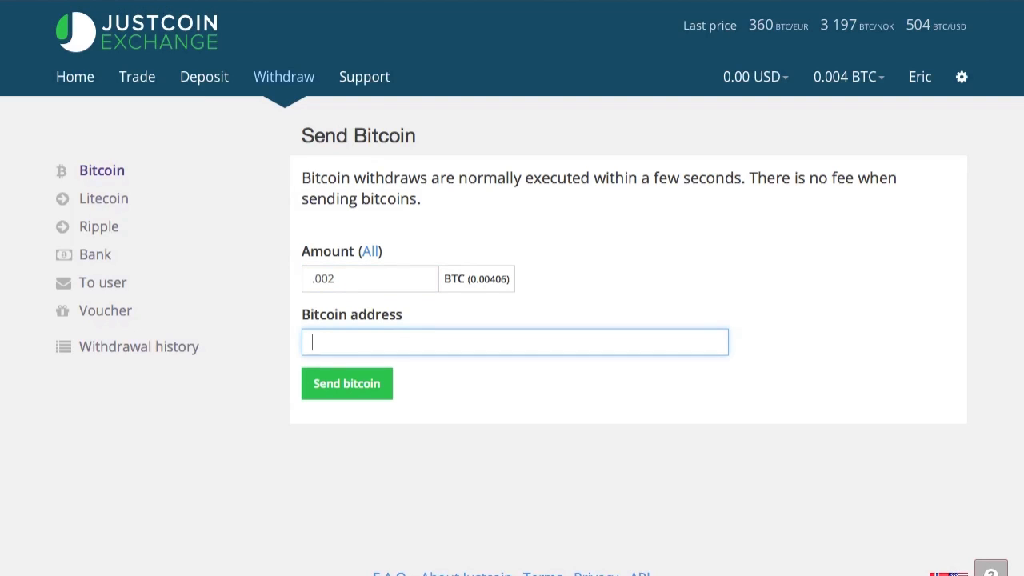
pyautogui.write('1KNQBMCb6BoiThiQSXtNUrt4vAAYZK9Jg4')
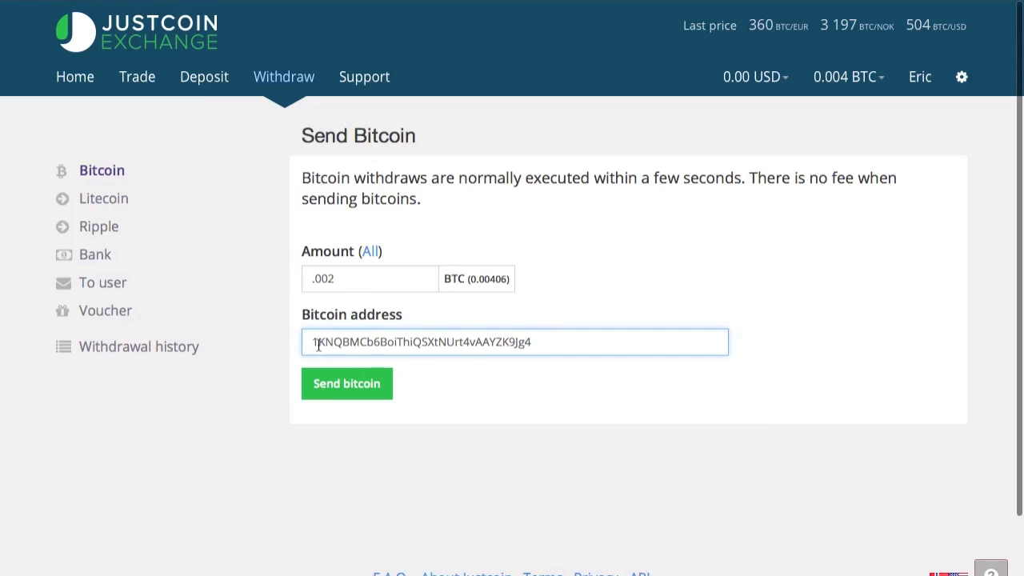
pyautogui.moveTo(347, 384)
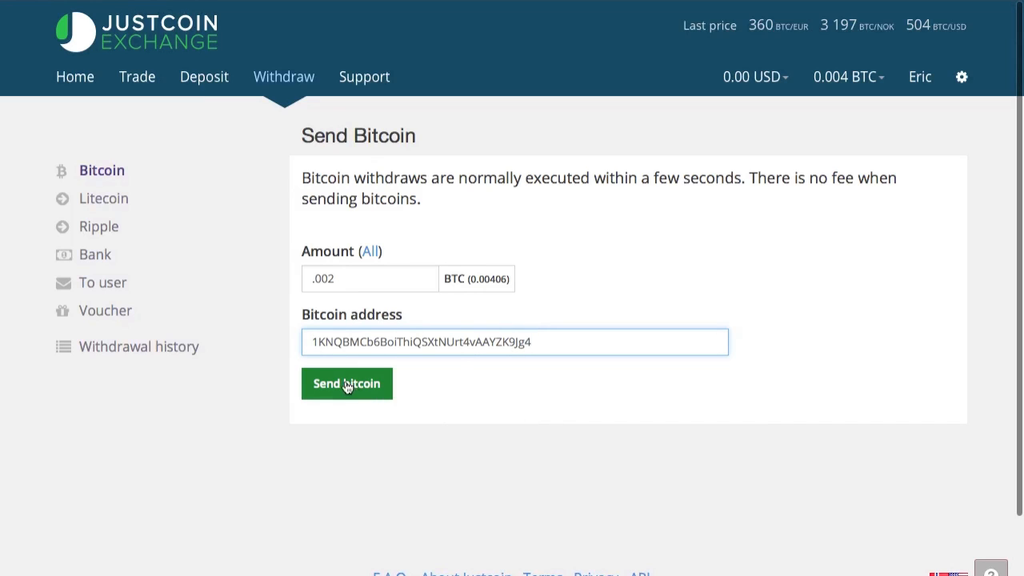
pyautogui.click(346, 383)
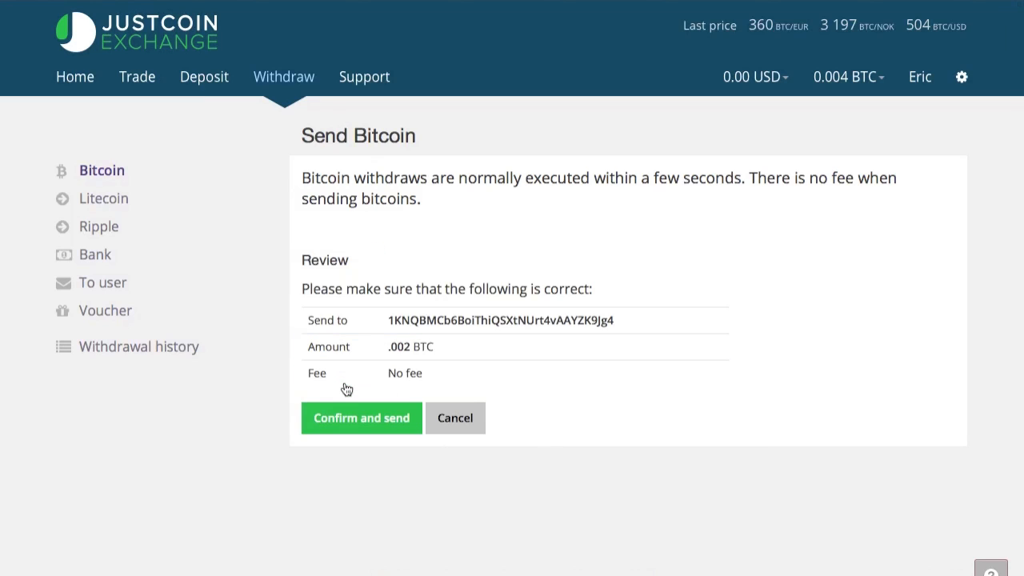
pyautogui.moveTo(387, 417)
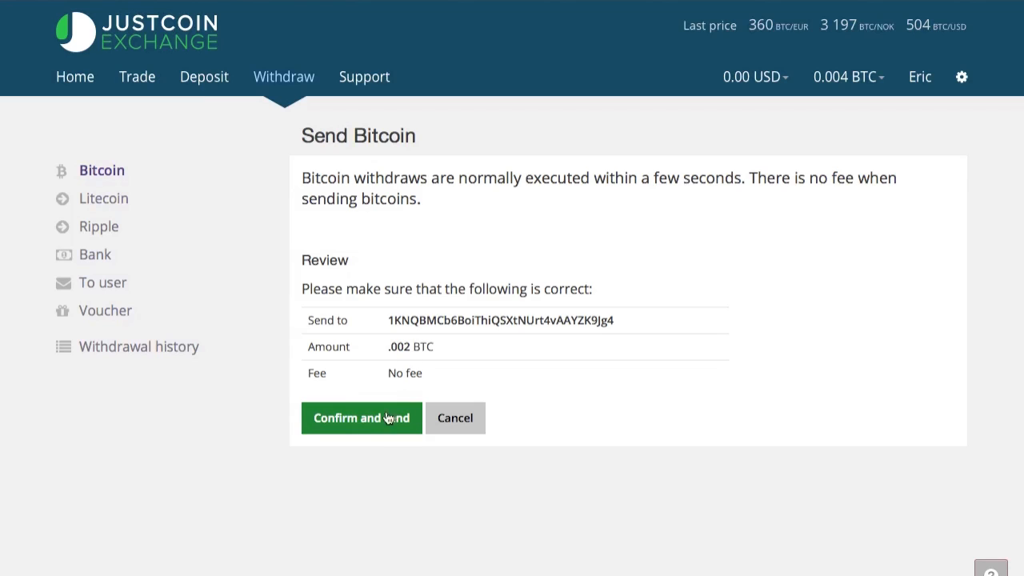
pyautogui.moveTo(378, 429)
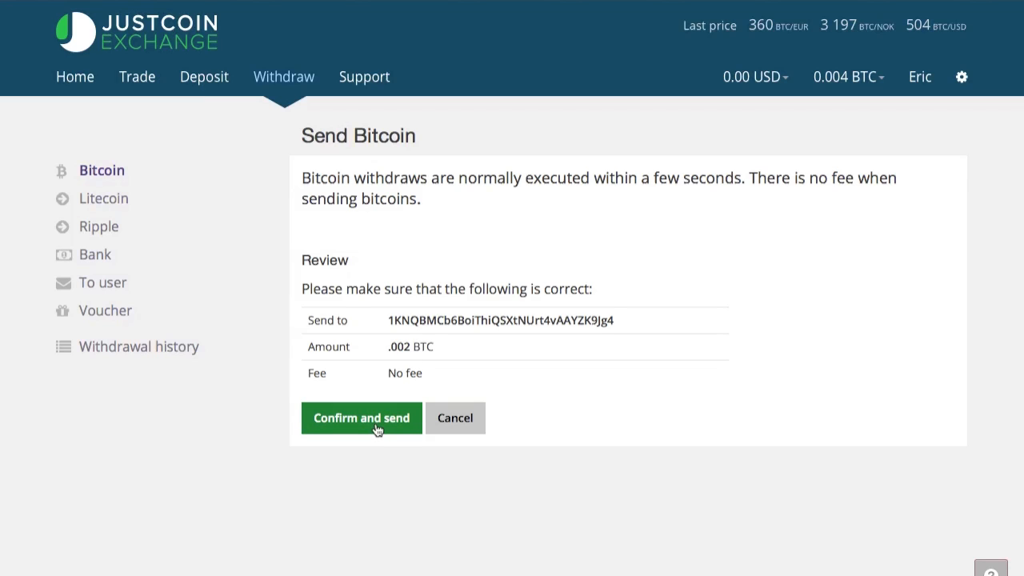
pyautogui.click(362, 417)
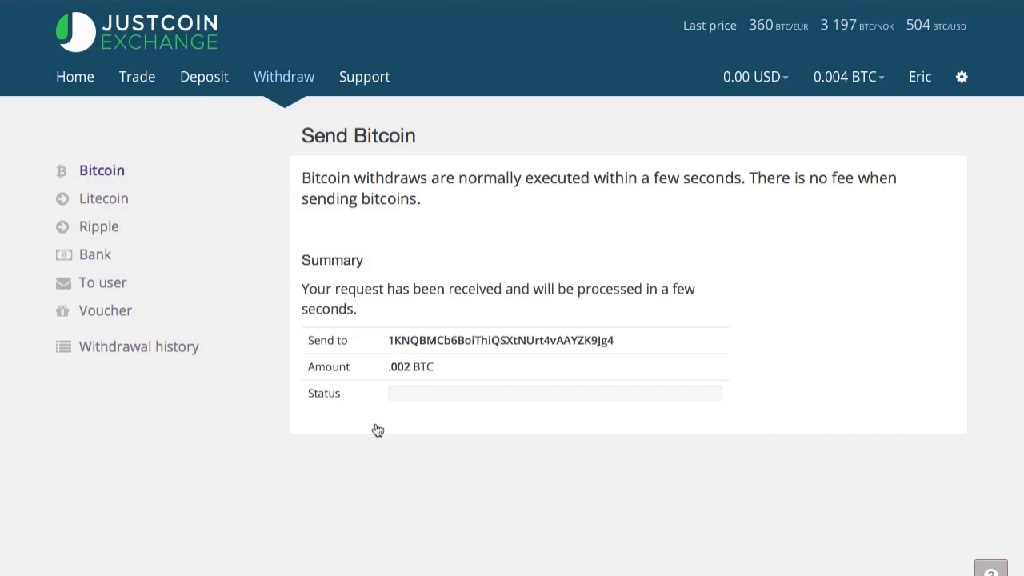